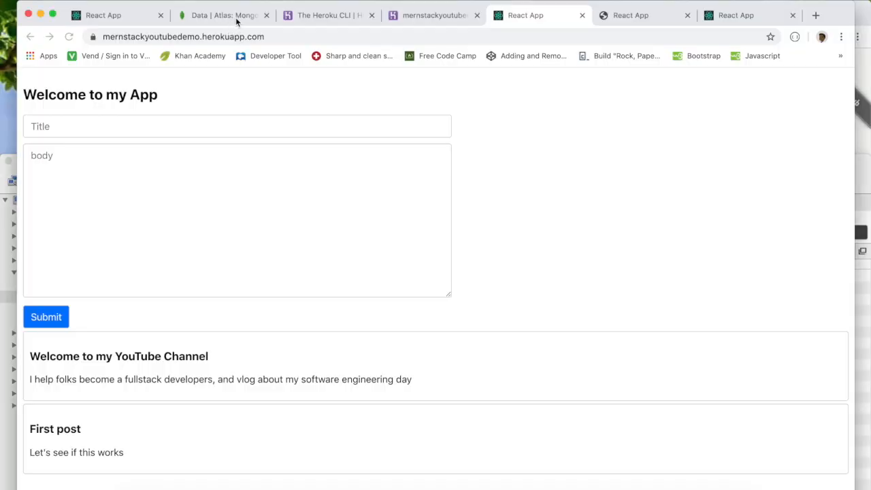
- Review the MongoDB Atlas collections, then the Heroku app's config vars MONGODB_URI and NODE_ENV
left_click(225, 15)
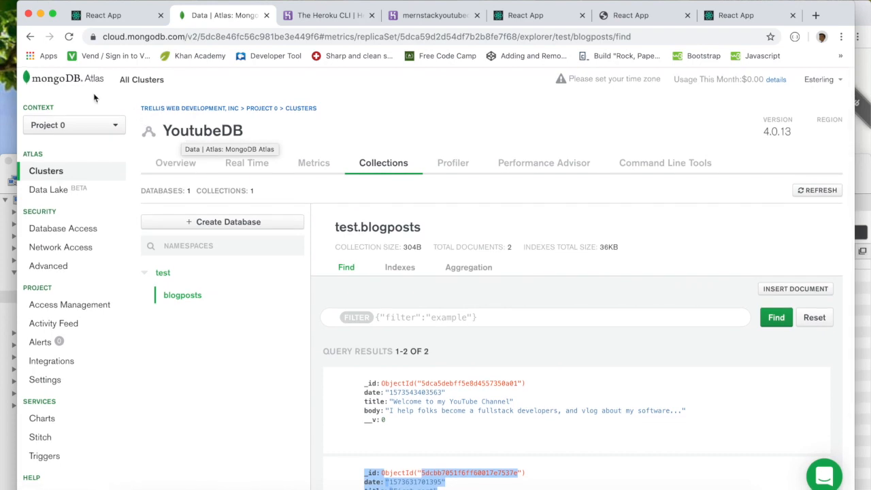
left_click(433, 15)
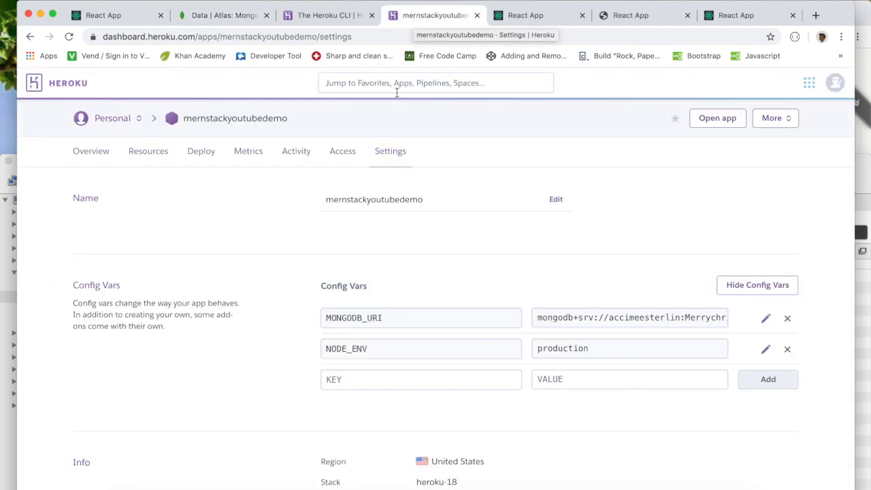
left_click(528, 15)
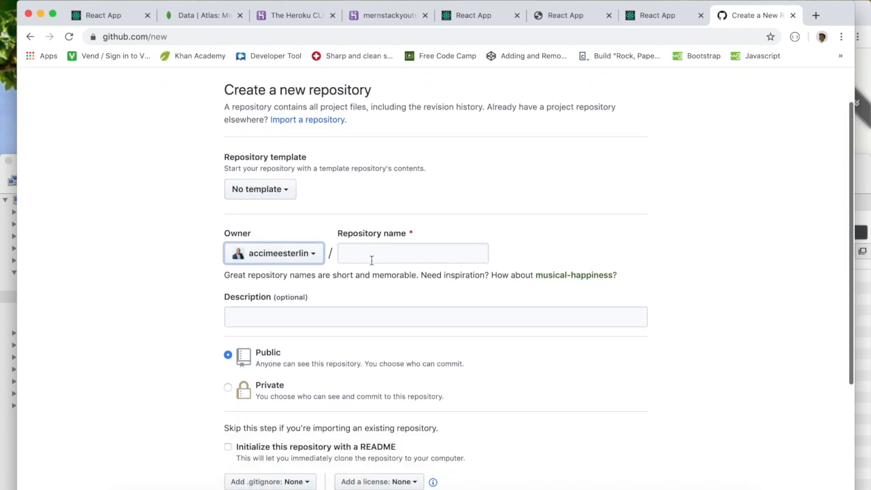
- Create public repository mernstack-demo-presentation with description 'This is a demo'
type("mernstack-demo-presentation")
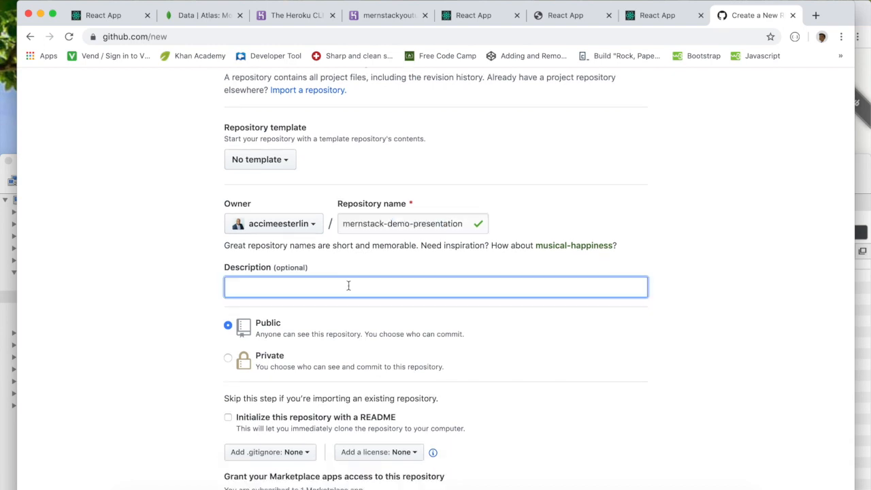
type("This is a demo")
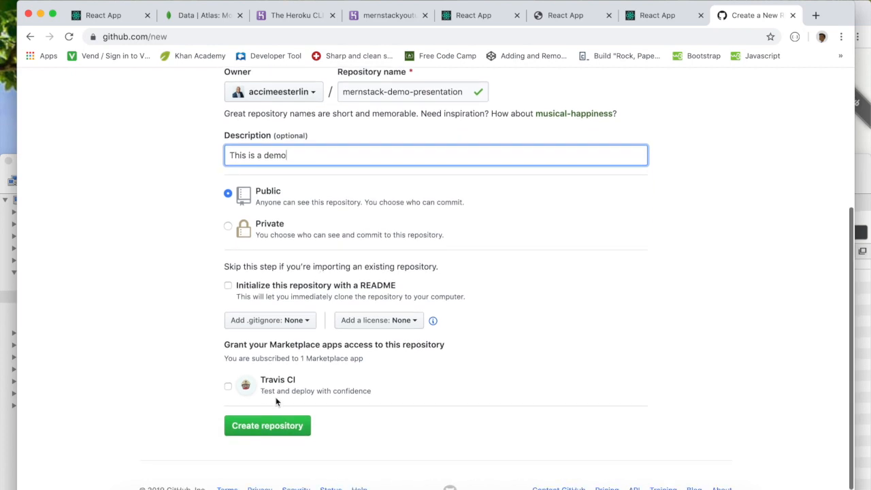
left_click(267, 424)
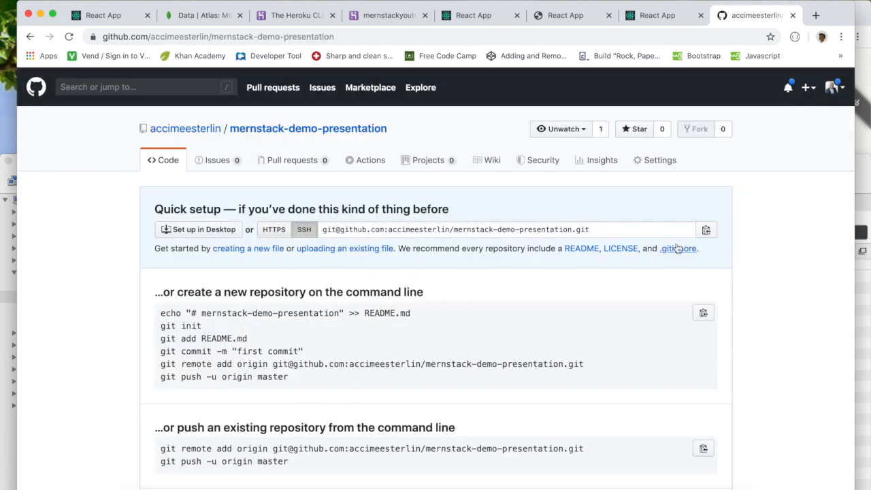
mouse_move(550, 199)
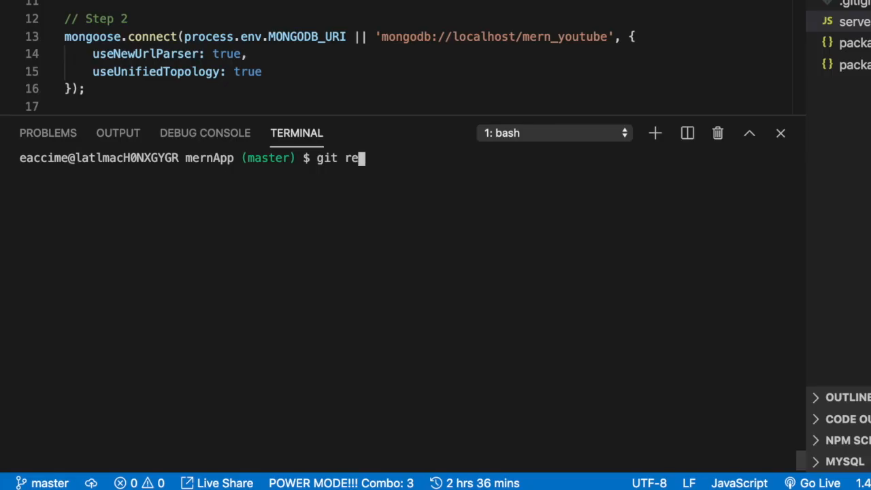
- Add the repository as origin remote, verify with git remote -v, and push master
type("mote add origin git@github.com:accimeesterlin/mernstack-demo-presentation.git")
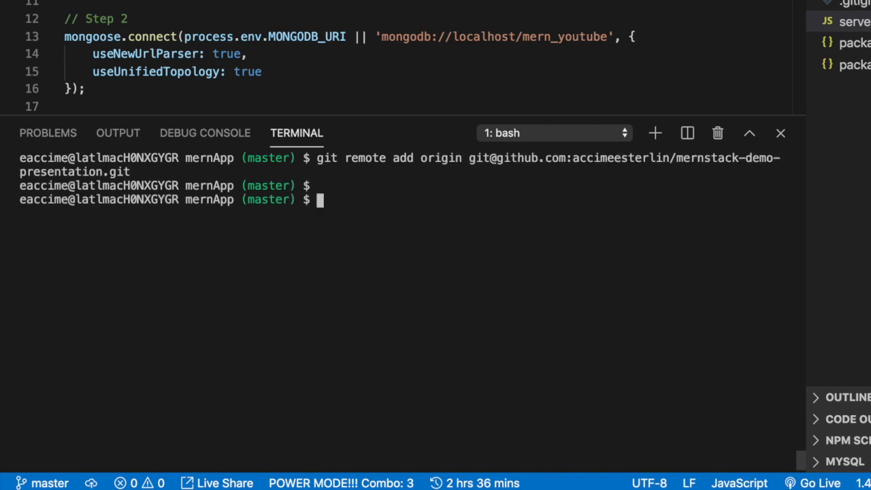
key("Enter")
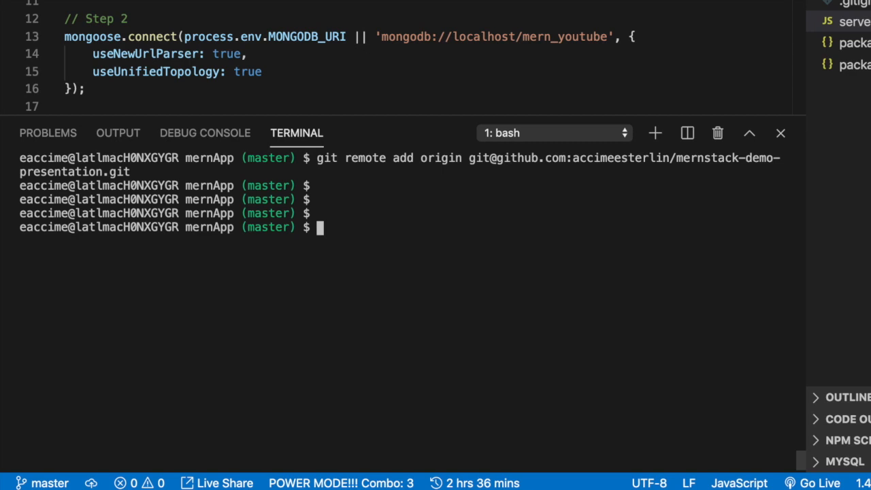
type("git remote -v")
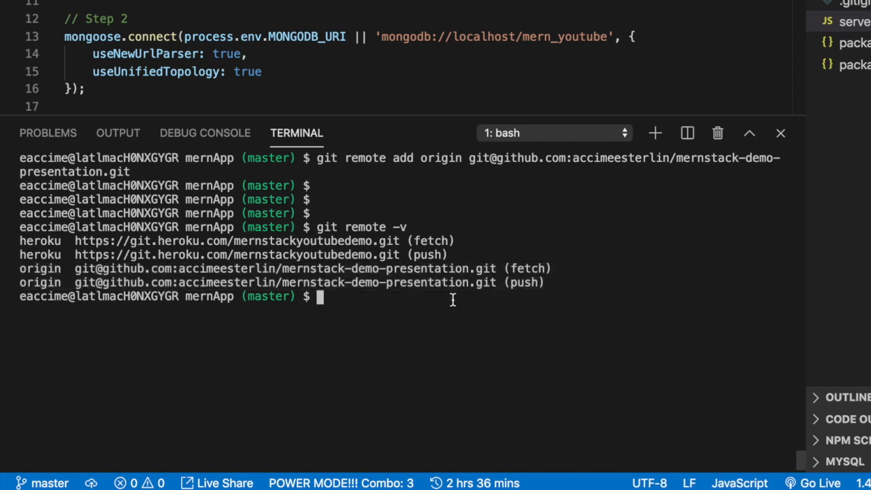
type("git push origin mast")
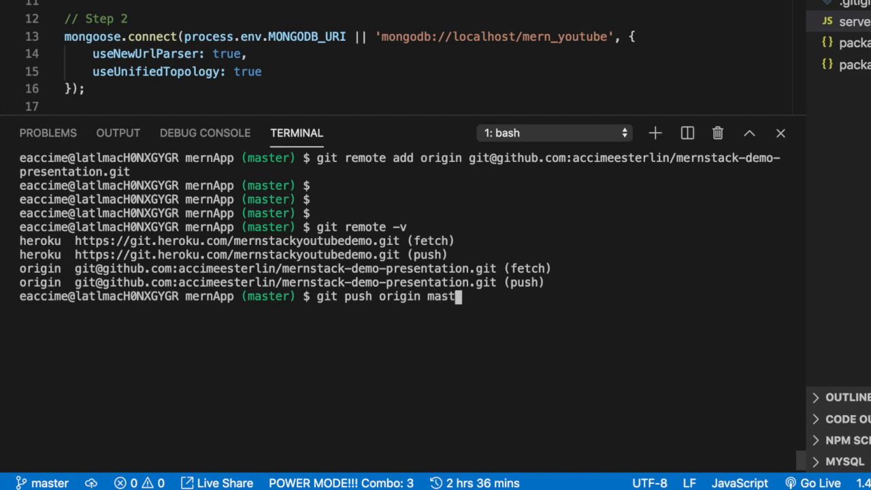
key("Enter")
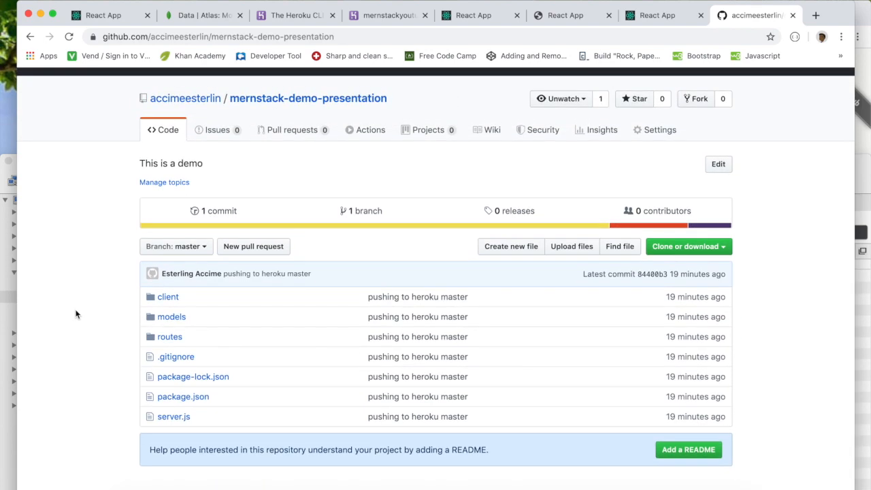
mouse_move(413, 206)
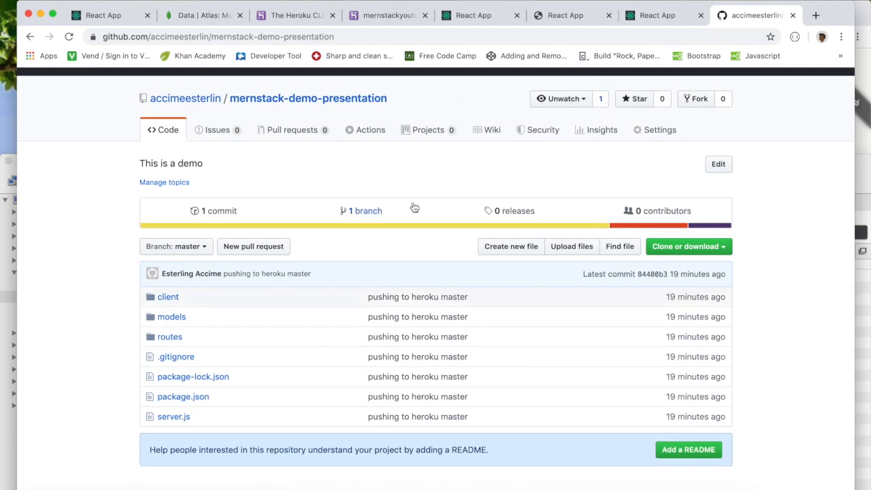
mouse_move(430, 189)
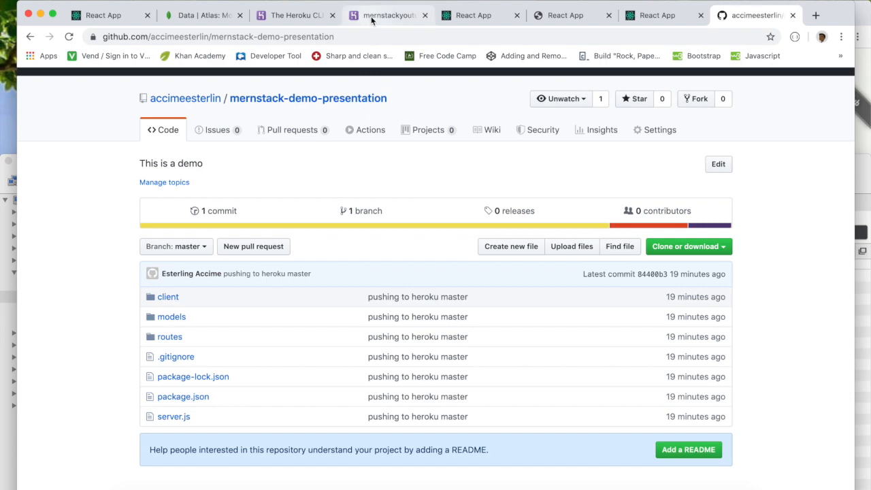
- Connect the Heroku app to the mernstack-demo-presentation GitHub repository on the Deploy page
left_click(386, 15)
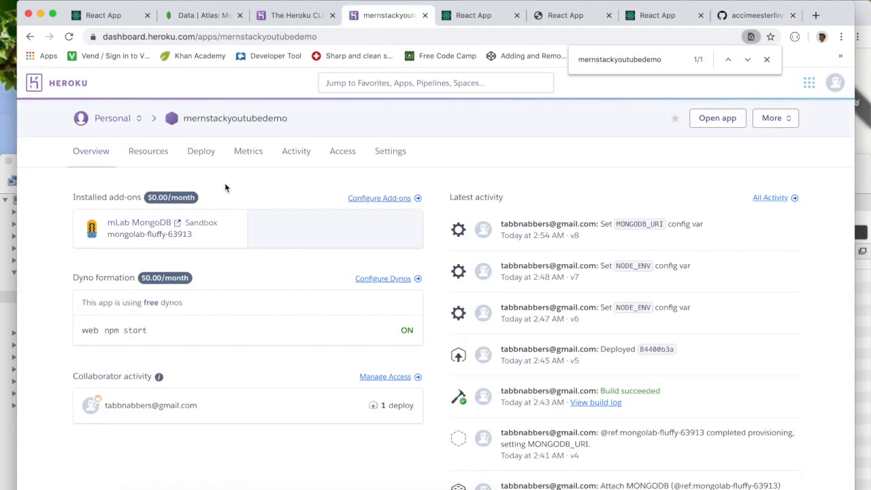
left_click(201, 149)
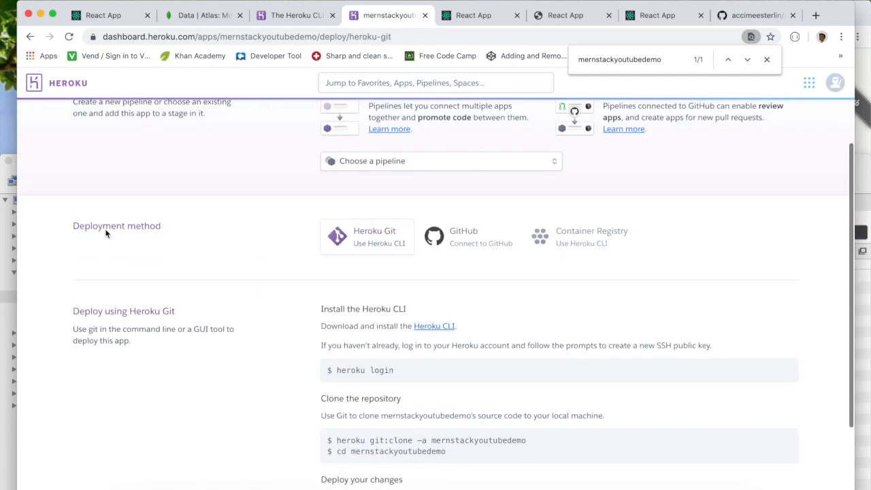
mouse_move(437, 249)
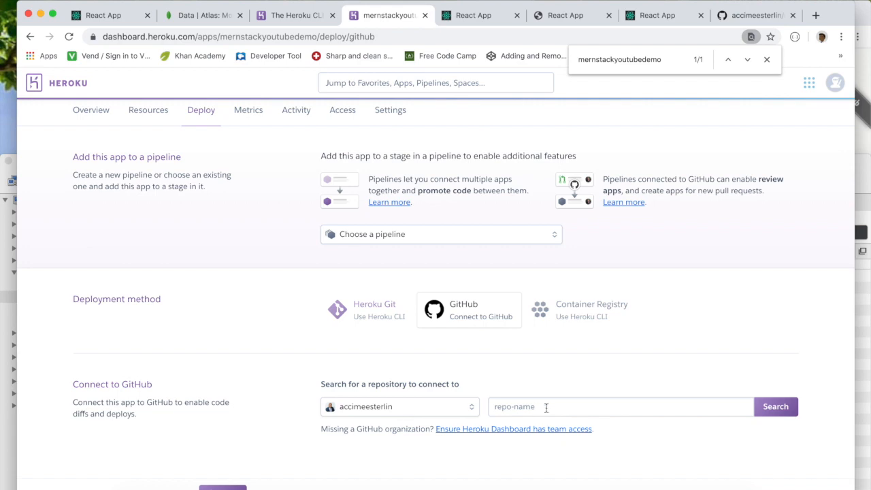
left_click(619, 405)
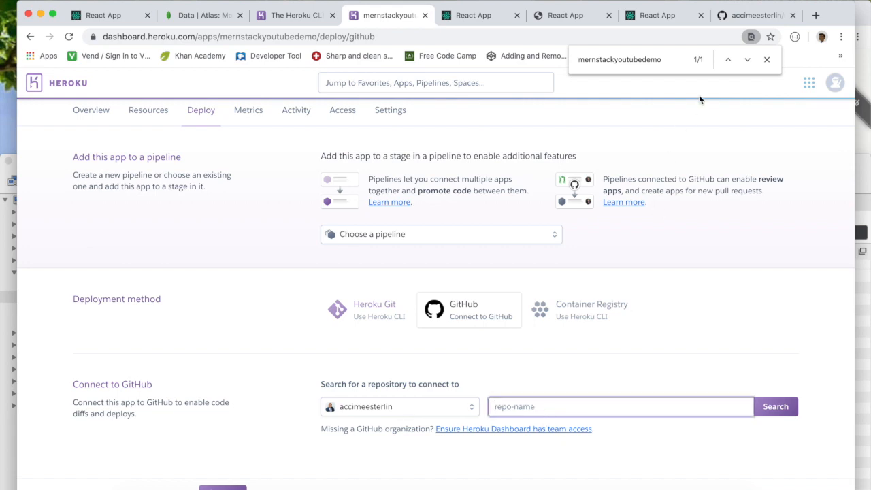
left_click(755, 15)
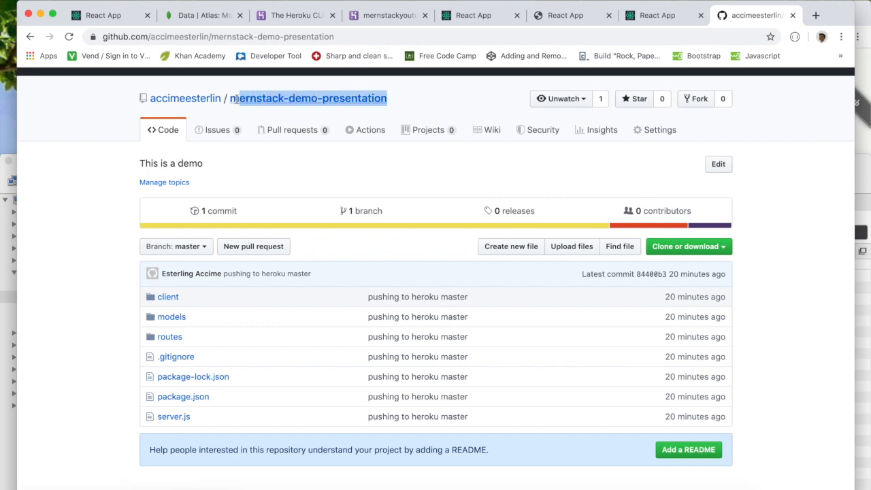
left_click(389, 15)
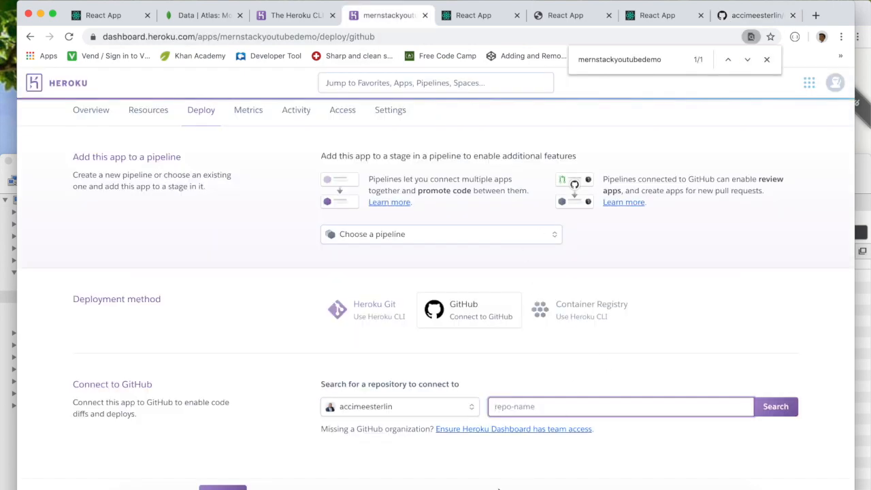
type("mernstack-demo-presentation")
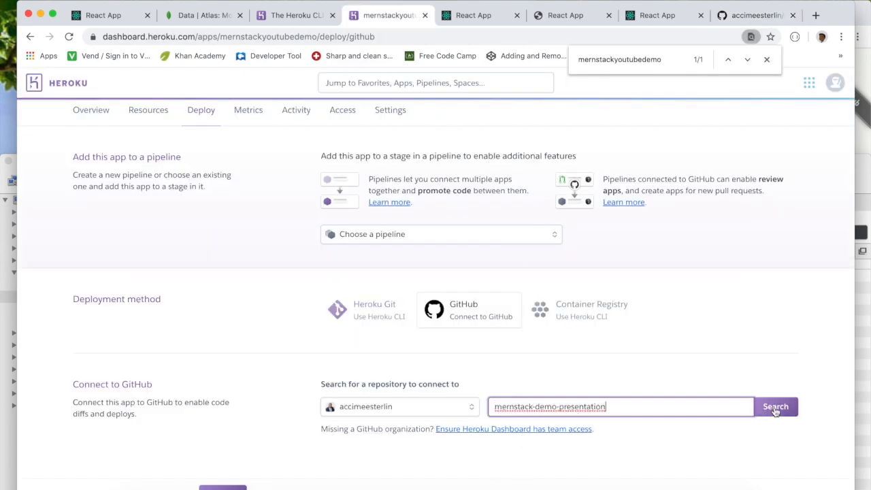
left_click(776, 405)
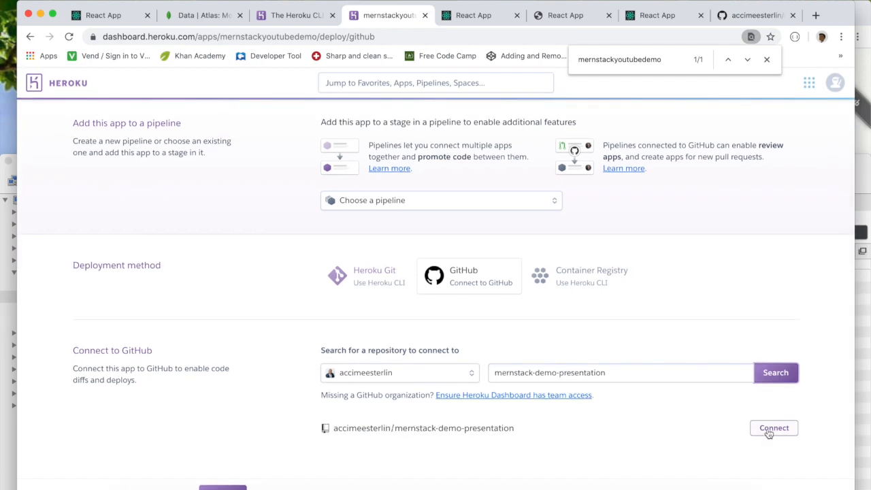
left_click(778, 427)
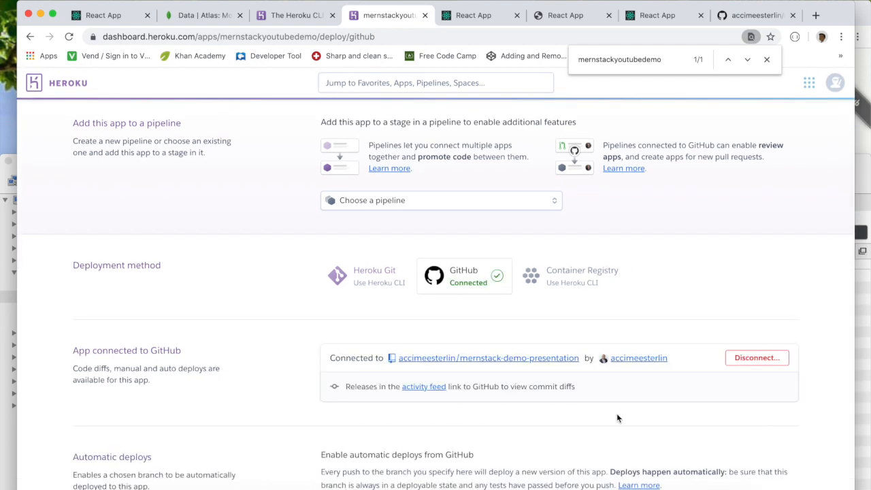
mouse_move(637, 425)
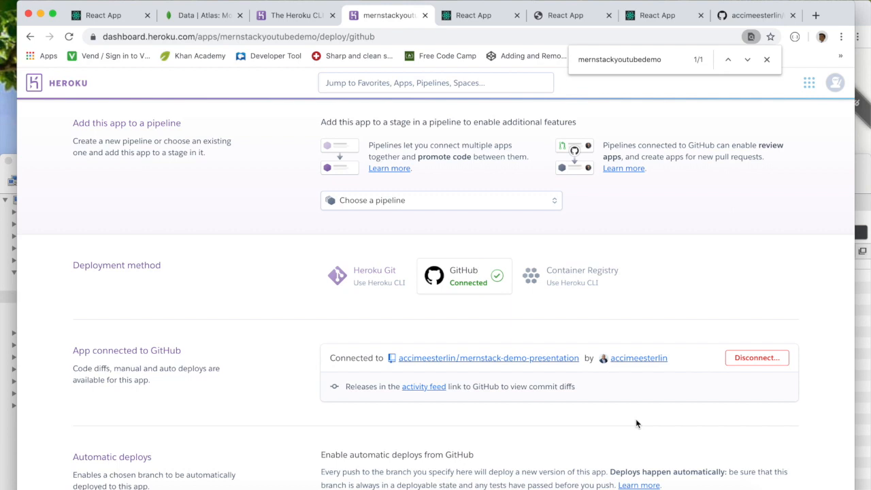
- Enable automatic deploys from the master branch
scroll("down", 3)
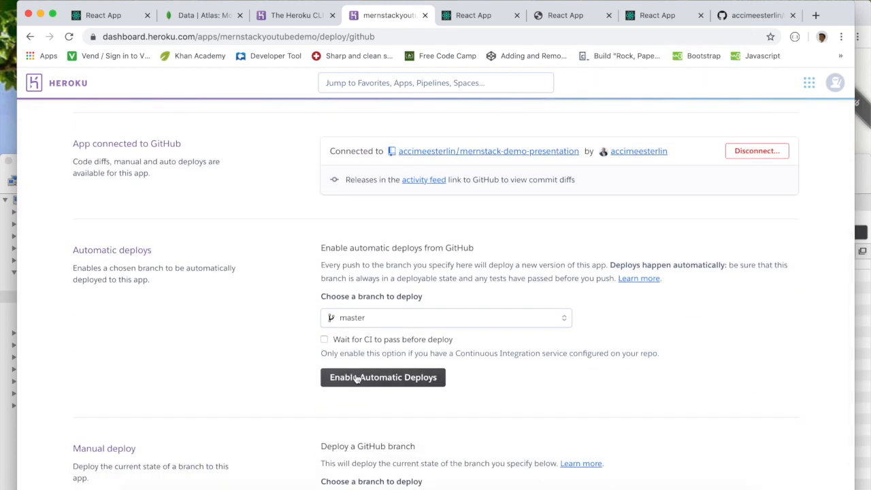
scroll("down", 3)
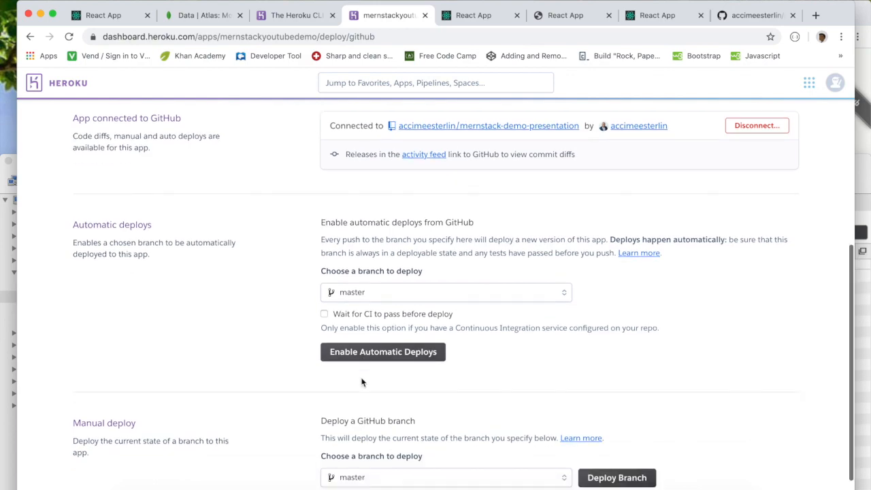
left_click(383, 351)
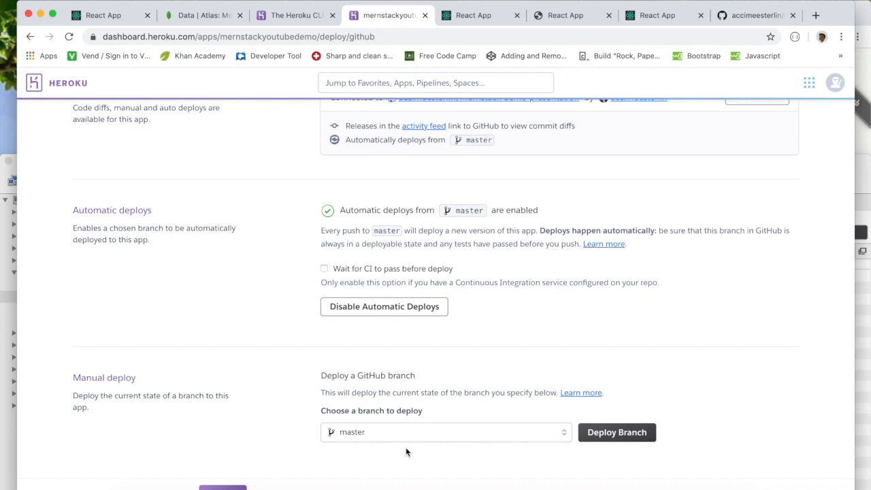
mouse_move(429, 441)
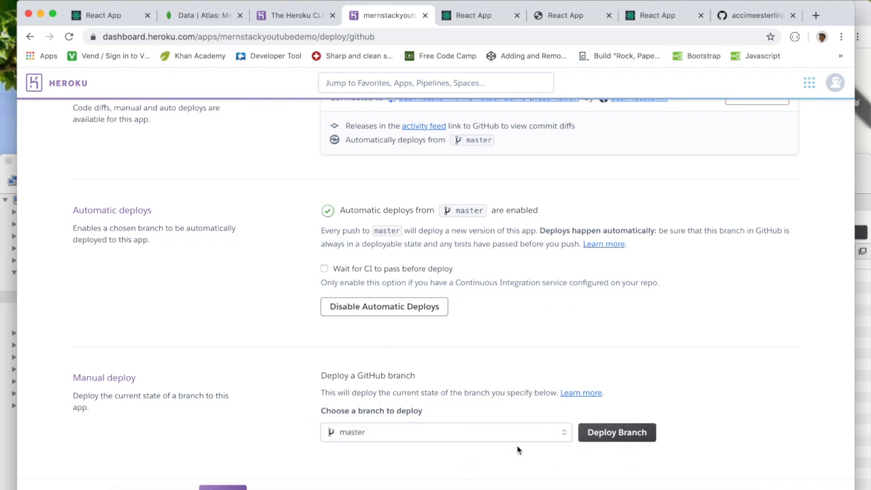
mouse_move(460, 364)
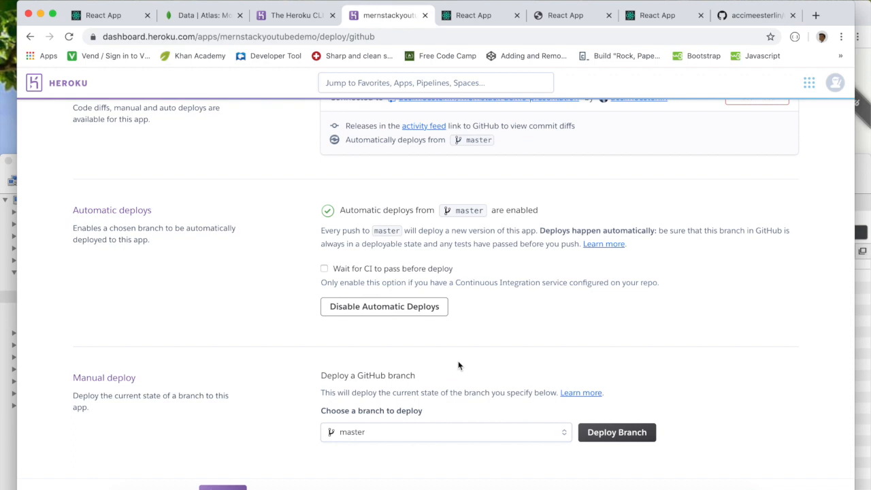
mouse_move(464, 365)
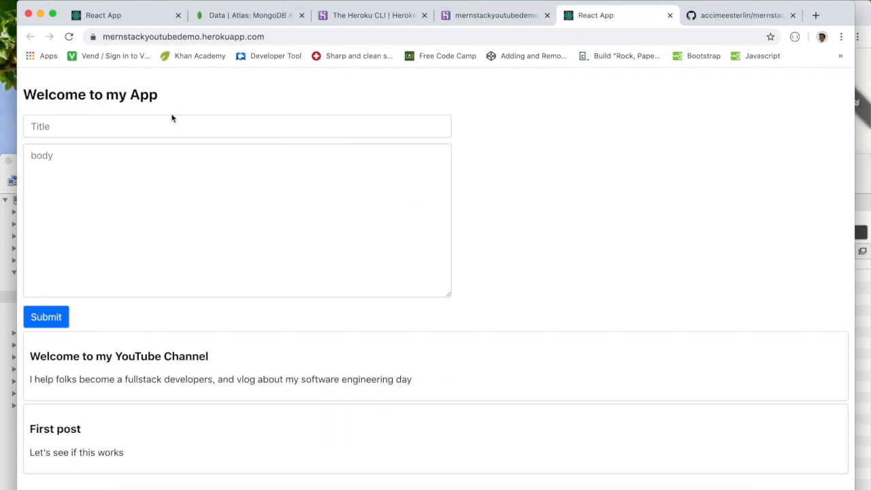
- Select the live app's heading Welcome to my App
triple_click(90, 96)
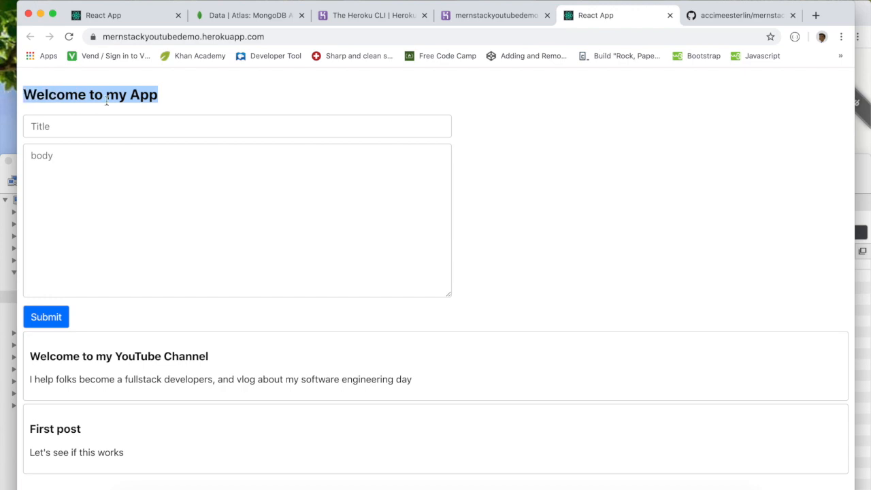
mouse_move(139, 98)
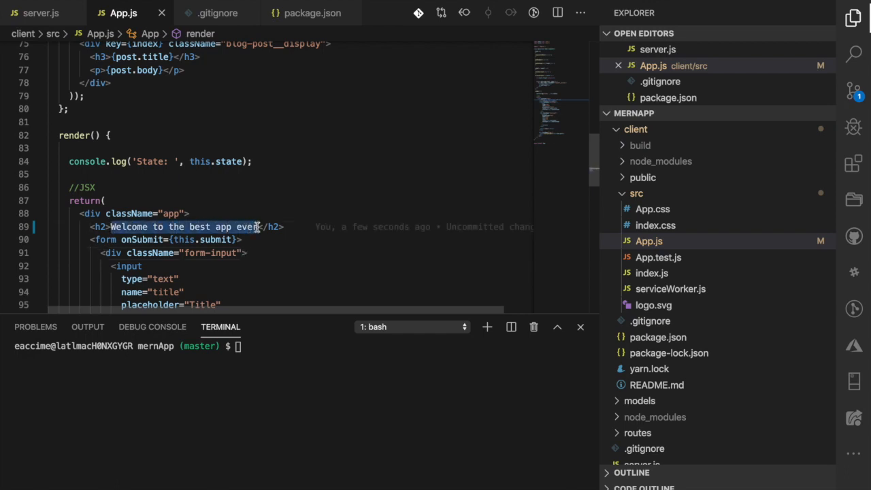
- Stage, commit with message 'change app title', and push to origin master
type("git add -A")
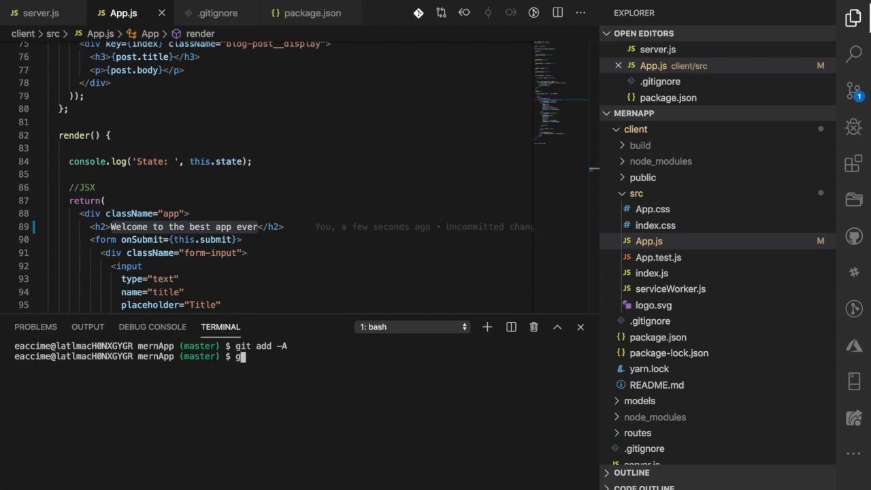
type("git commit -m \"change app t")
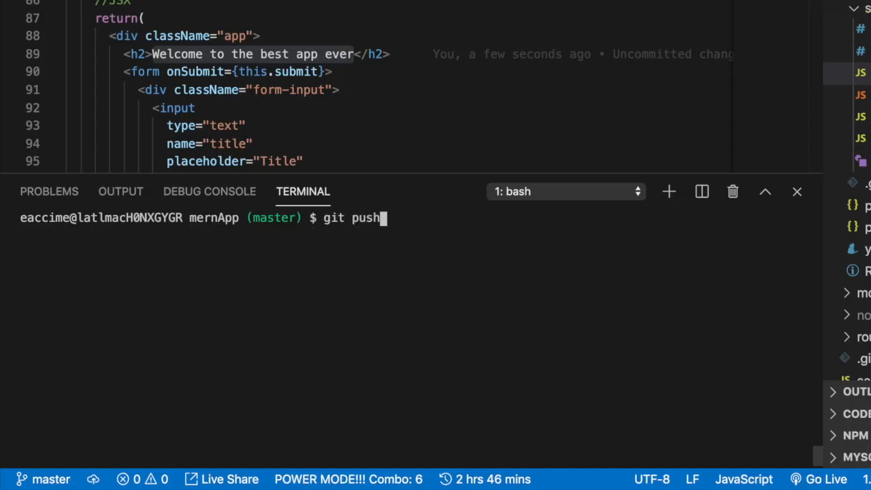
type("origin mast")
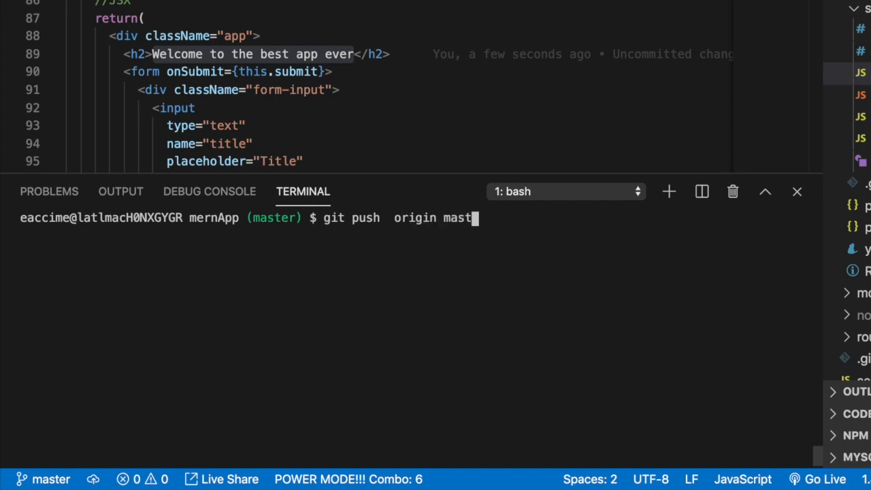
key("Enter")
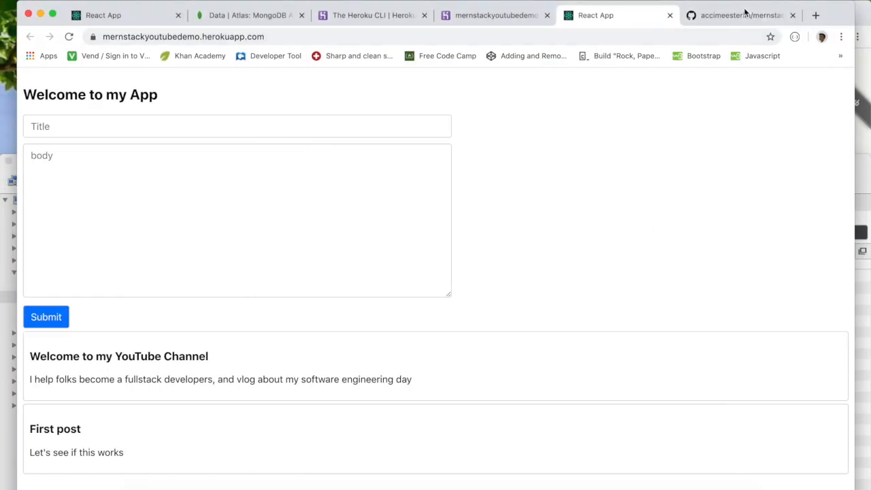
- Confirm the latest commit on GitHub, then view the new build in Heroku's Activity feed
left_click(747, 15)
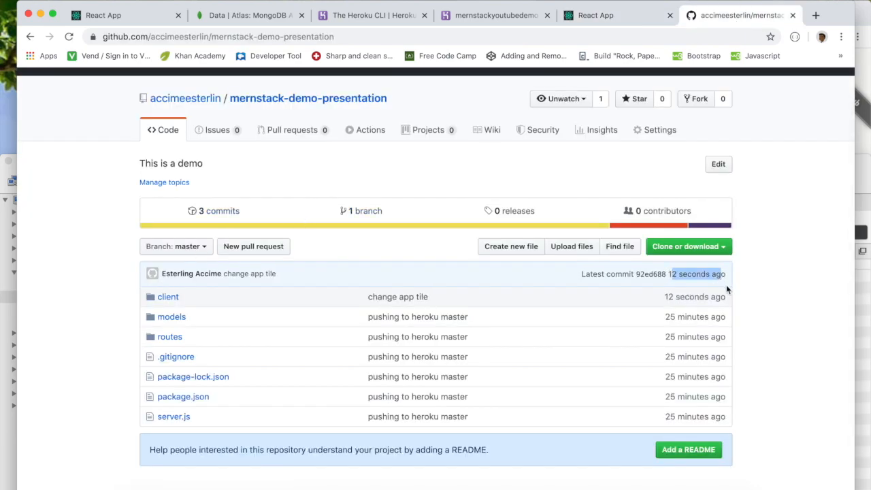
left_click(484, 15)
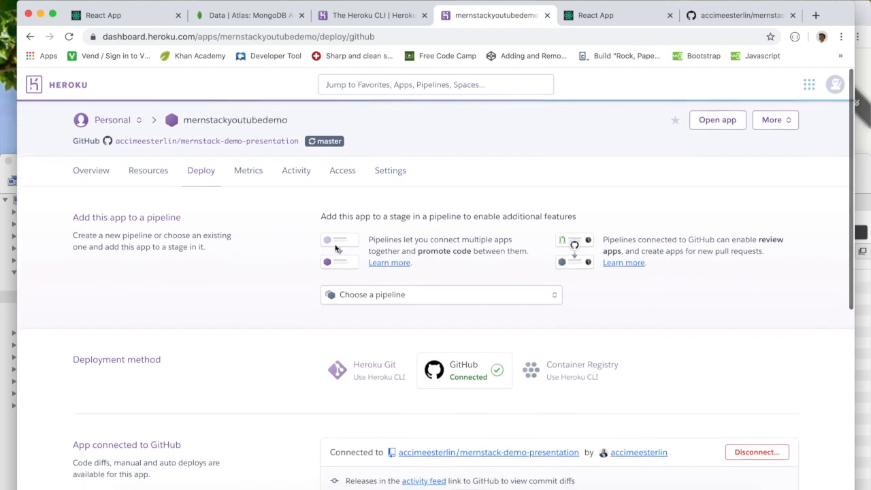
left_click(296, 170)
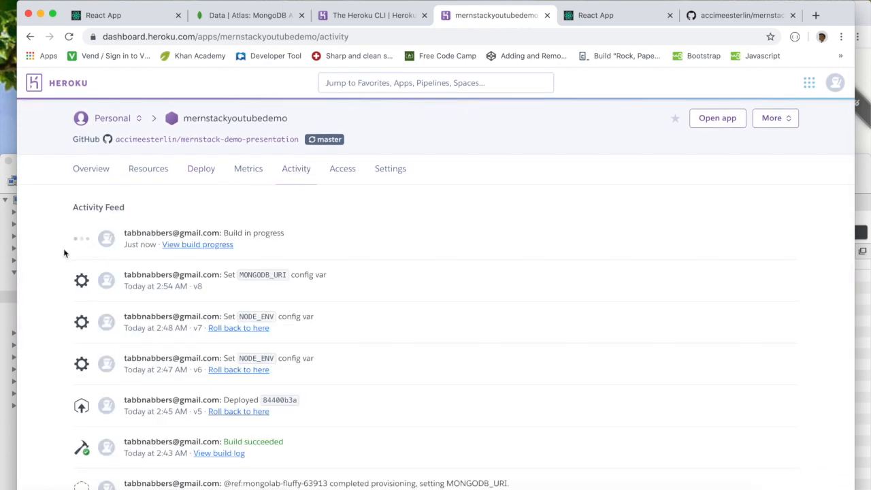
mouse_move(89, 237)
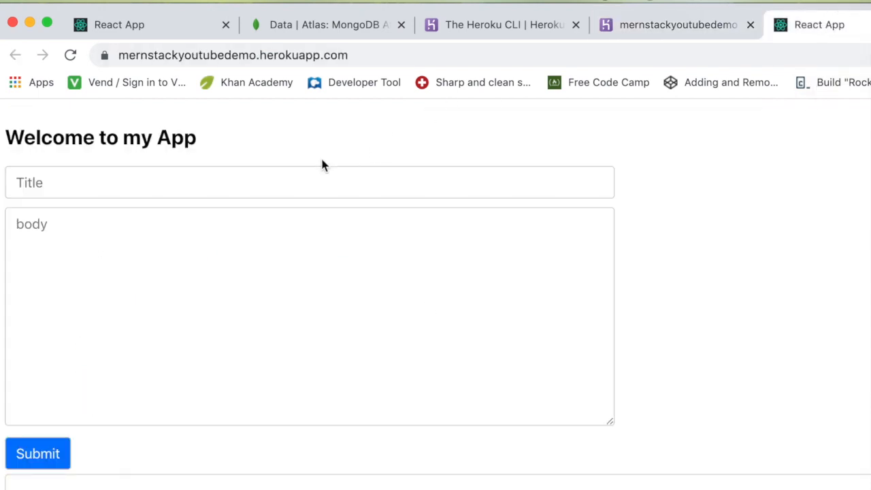
- Reload the live app so the heading shows Welcome to the best app ever
triple_click(100, 136)
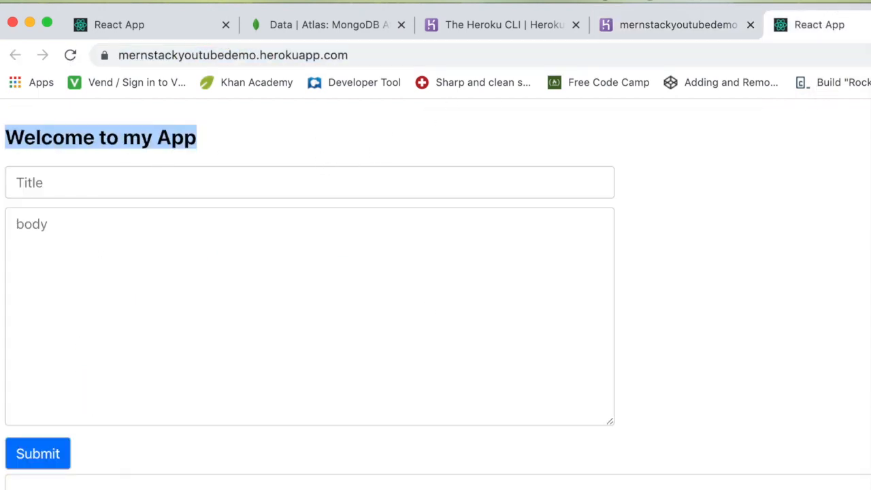
left_click(670, 24)
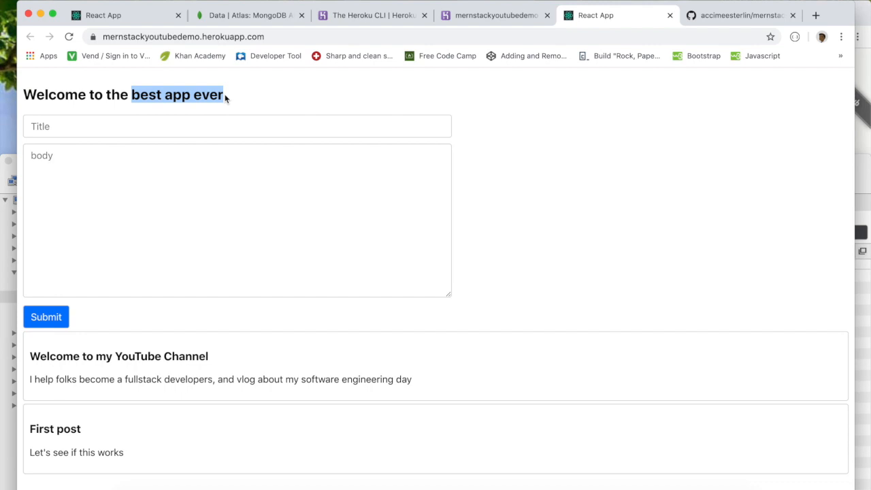
left_click(748, 15)
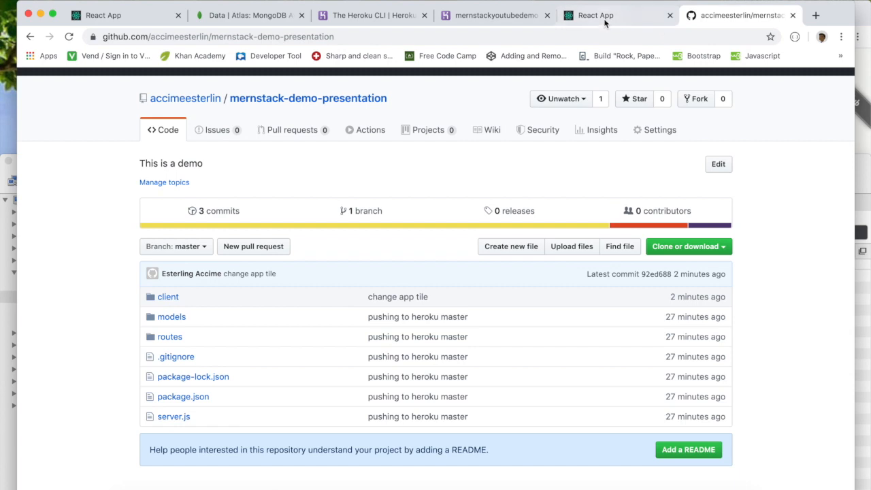
- Enter CICD and Continuous Integration and Continuous Delivery into the live app's body field
left_click(601, 15)
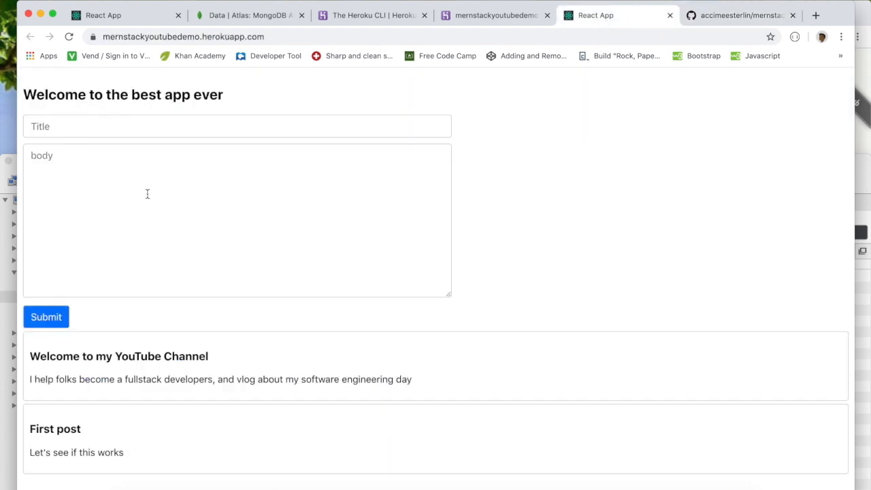
type("CICD")
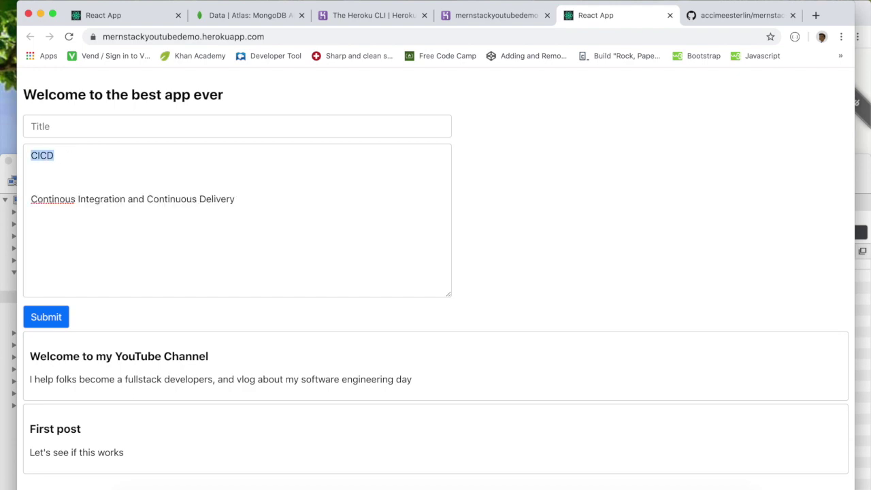
left_click(122, 198)
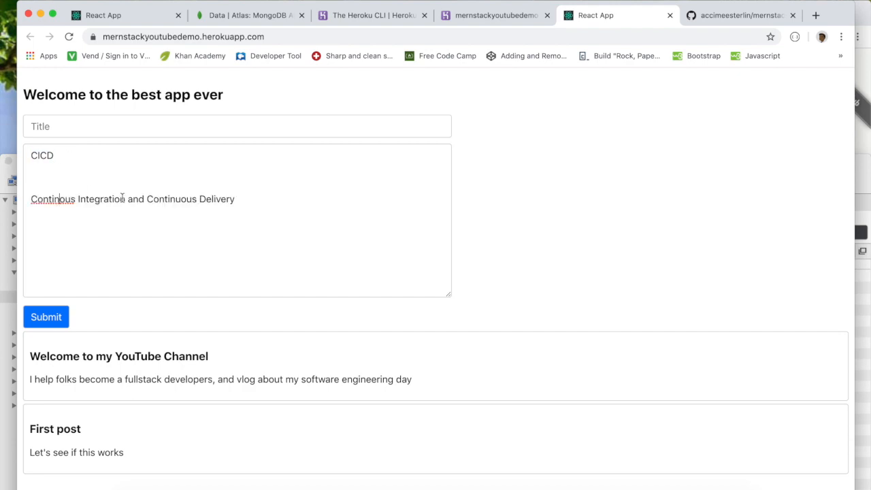
left_click_drag(147, 199, 234, 198)
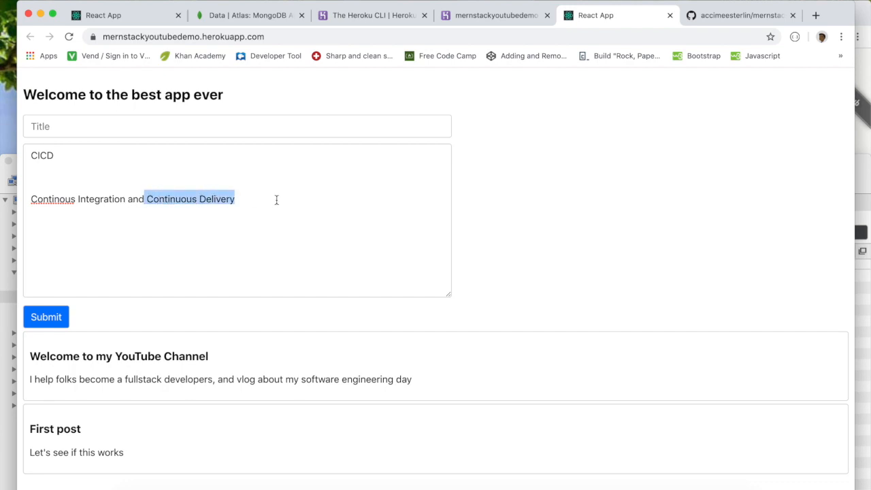
left_click(250, 203)
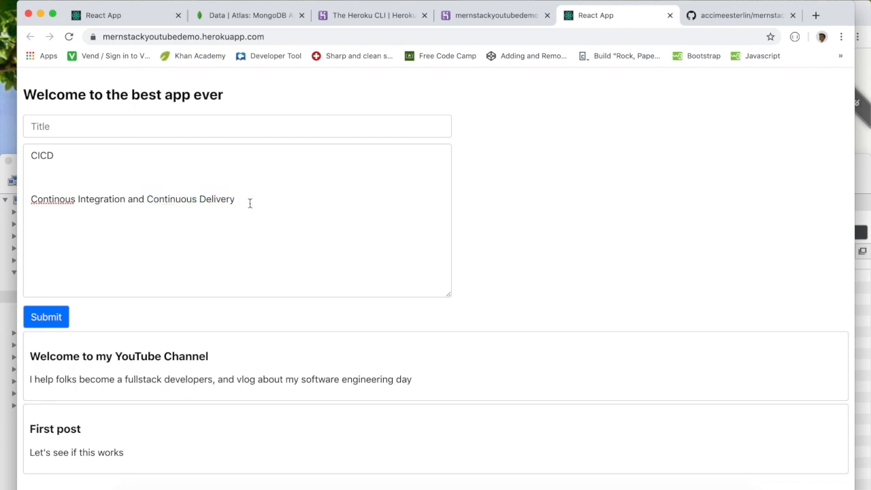